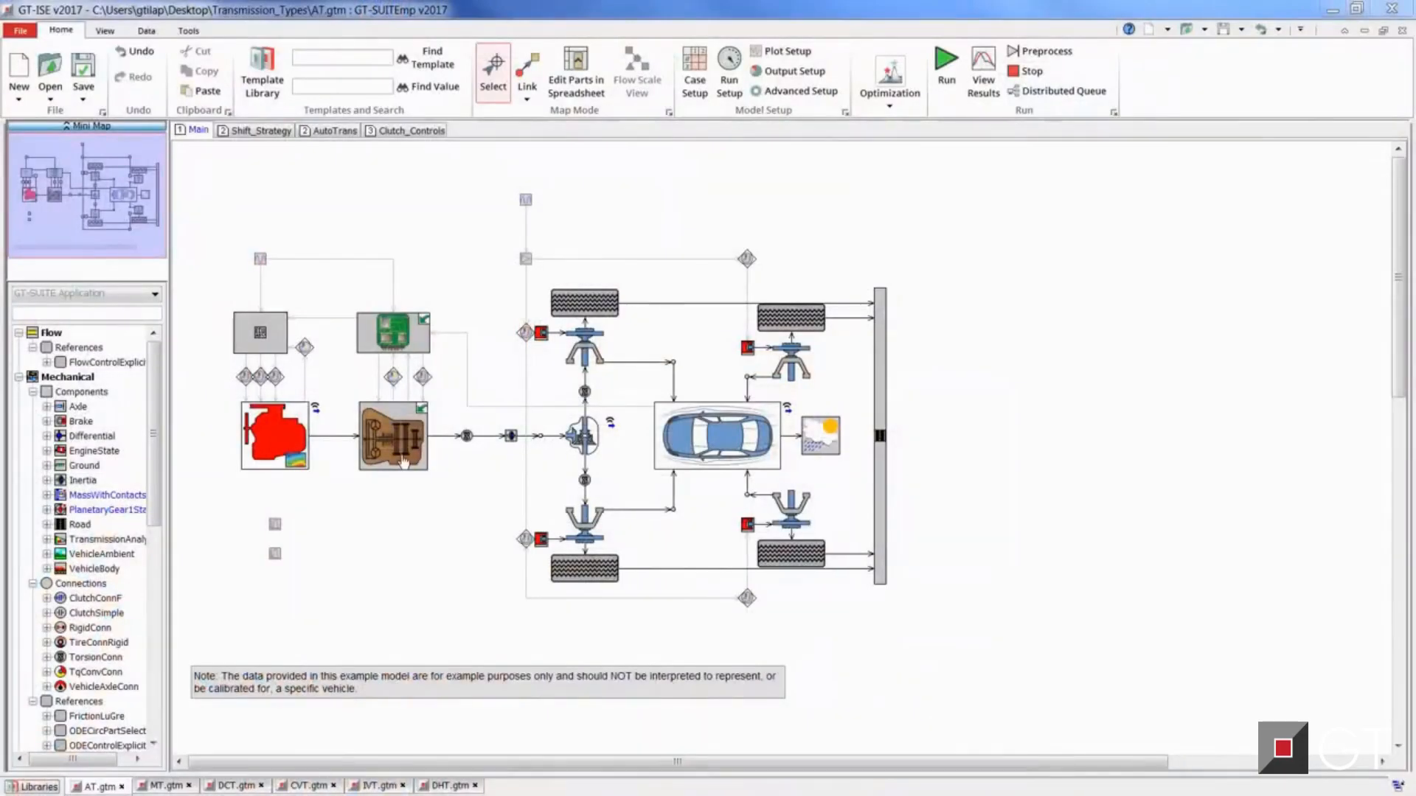
# Show the AutoTrans subassembly with its planetary gearsets, clutches and brakes.
pyautogui.click(333, 130)
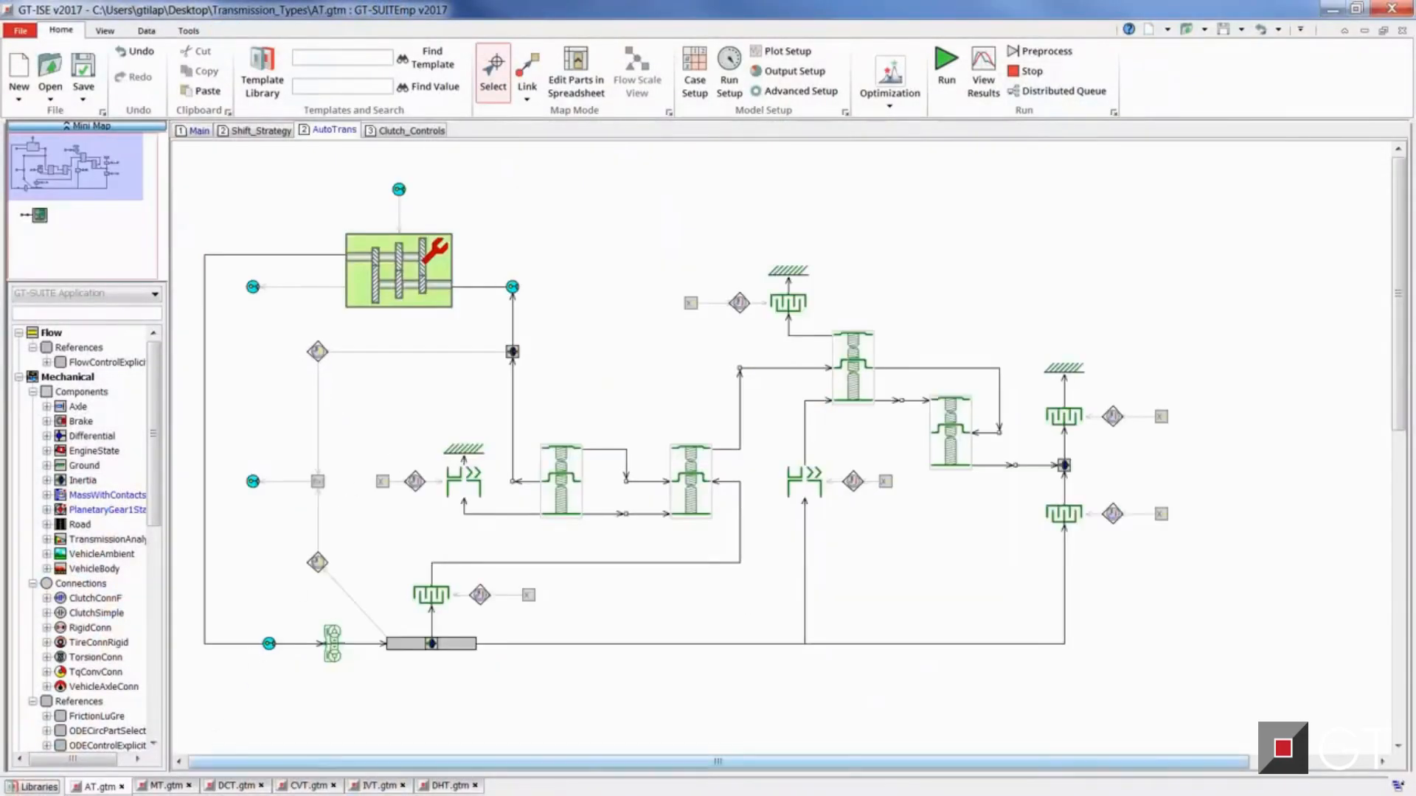